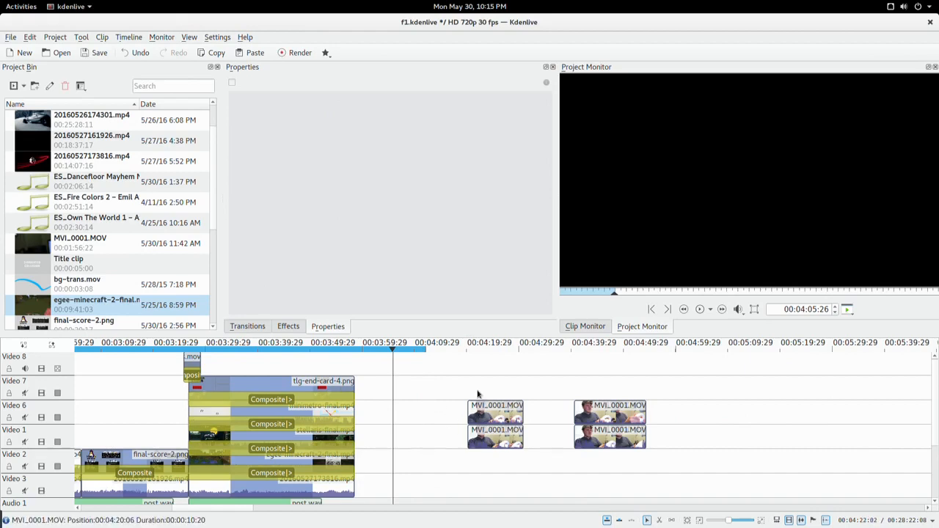
mouse_move(481, 382)
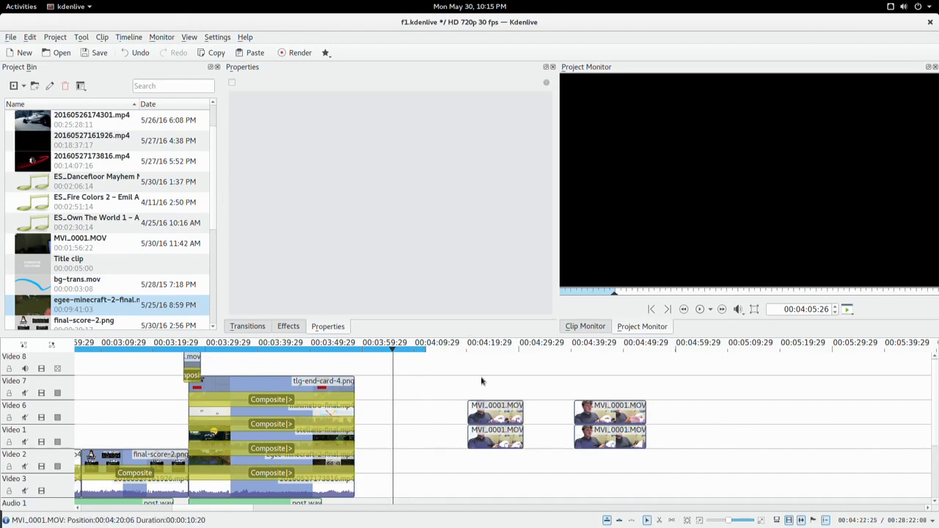
Step: Move the playhead to the start of the MVI_0001.MOV webcam clips
click(482, 343)
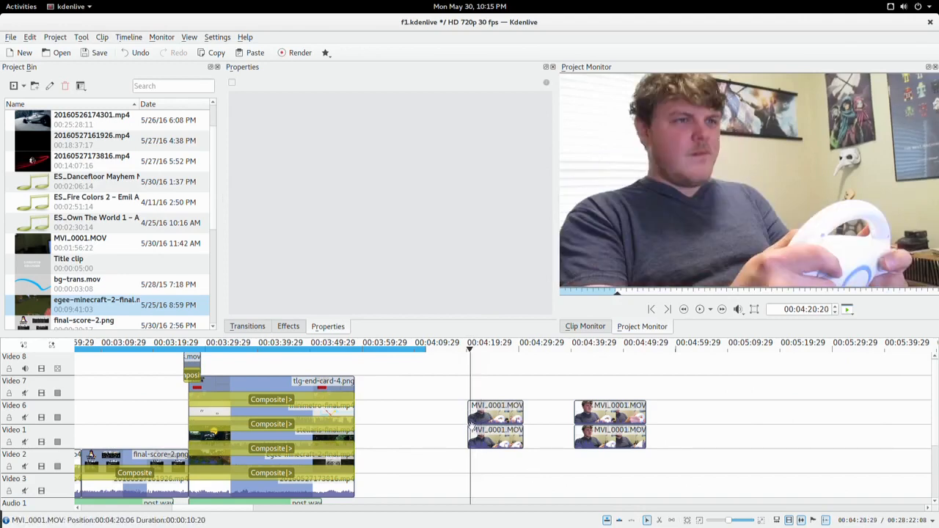
Step: Give the upper MVI_0001 clip a Crop, Scale and Position effect at 25% scale and reposition it in frame
right_click(496, 411)
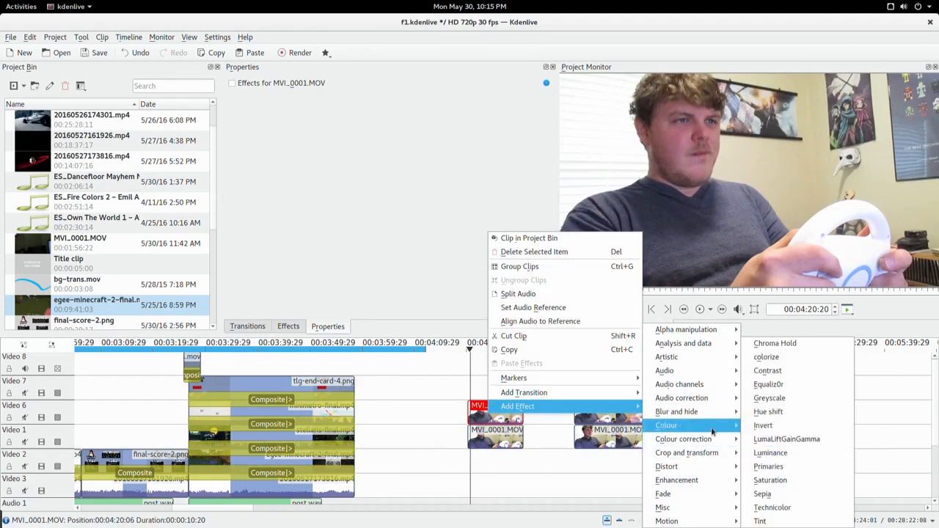
mouse_move(687, 452)
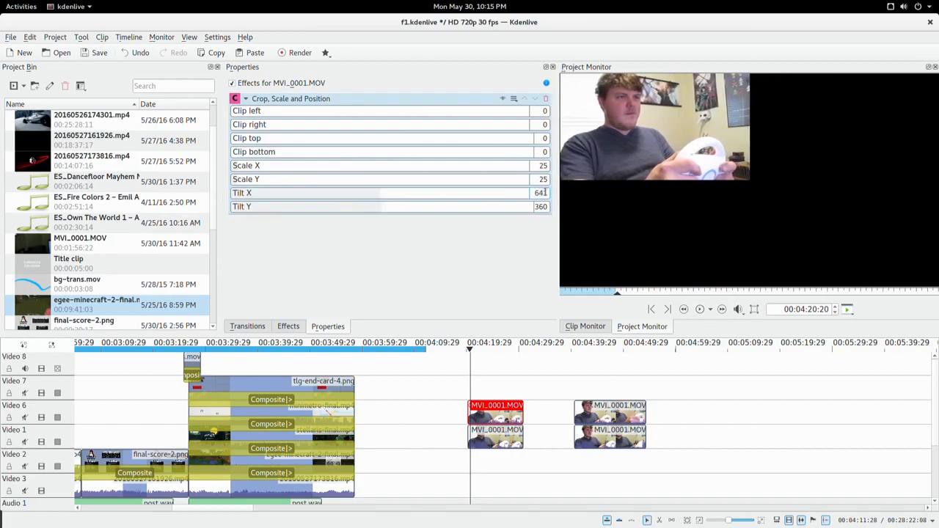
drag(367, 205, 393, 206)
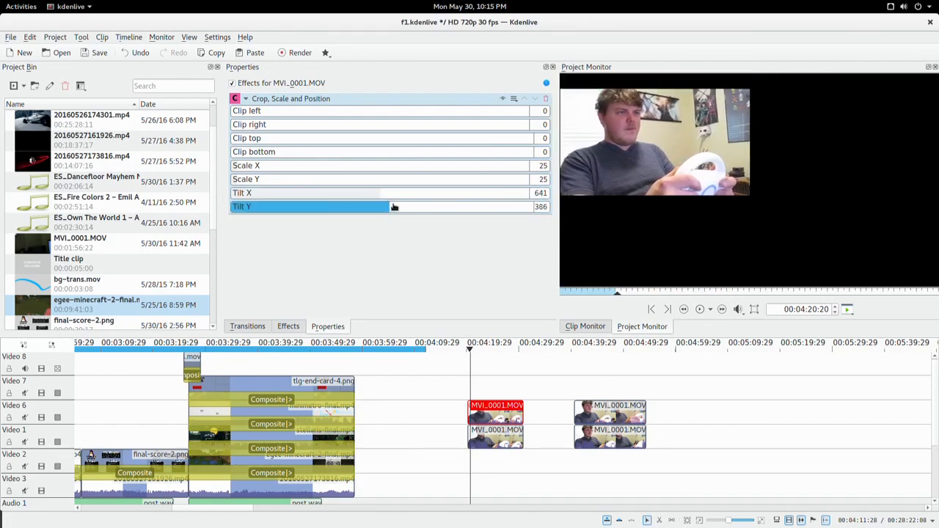
drag(393, 206, 429, 206)
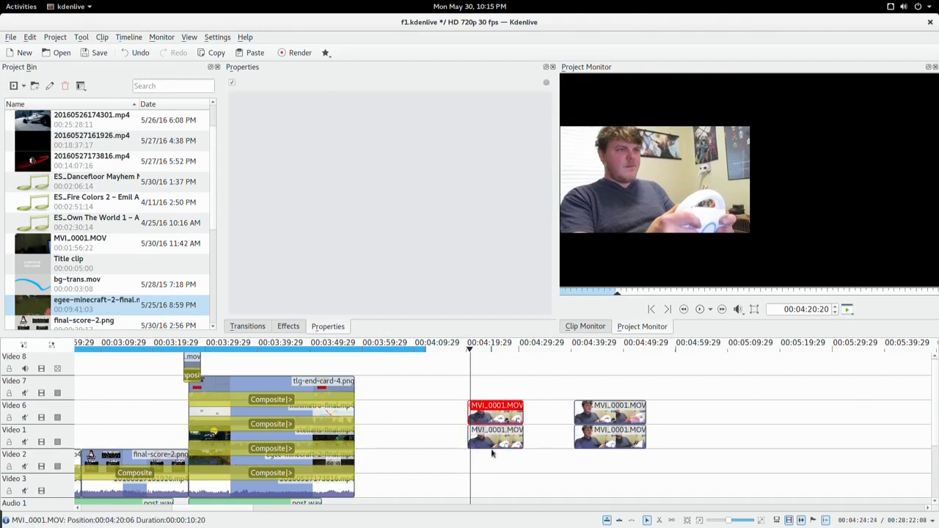
Step: Apply the same 25% Crop, Scale and Position to the lower webcam clip, shifted horizontally, with a transition between them
right_click(496, 413)
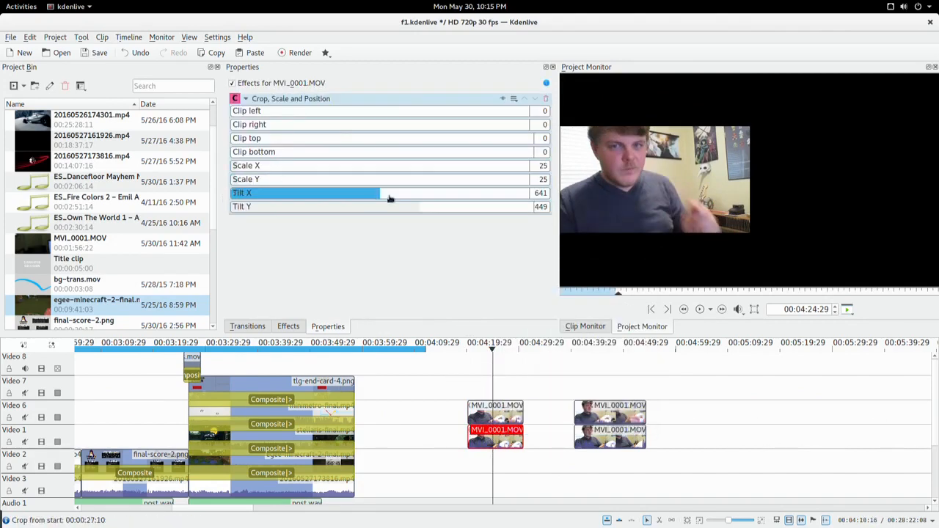
drag(378, 194, 410, 194)
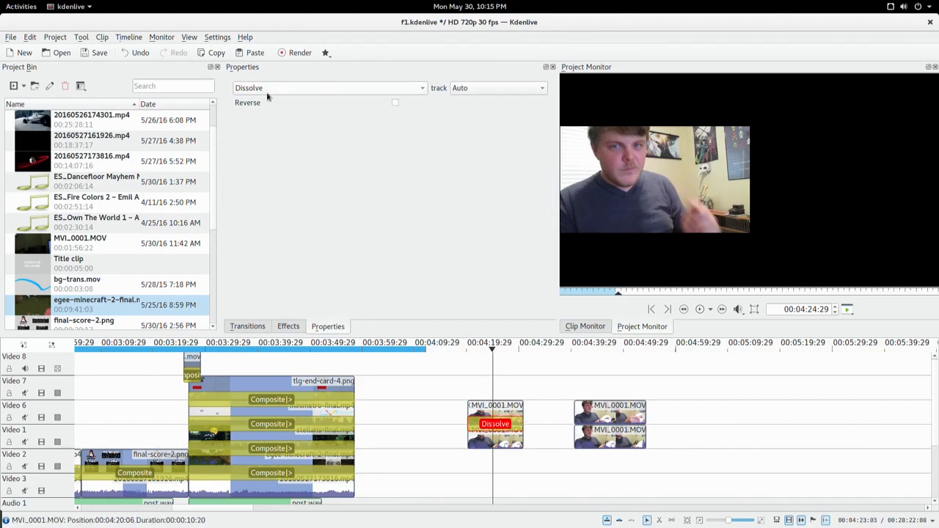
Step: Change the Dissolve transition to Affine and scrub the timeline to verify the side-by-side webcam preview
click(328, 88)
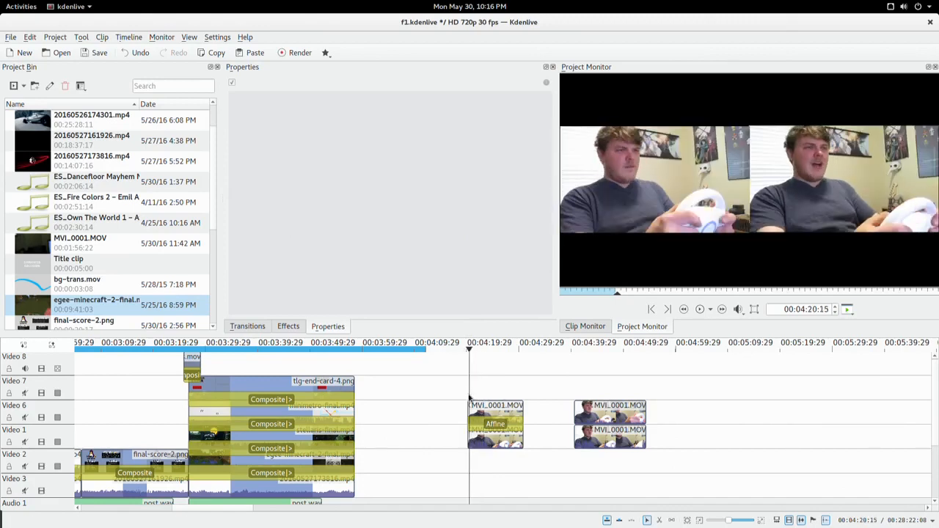
mouse_move(595, 392)
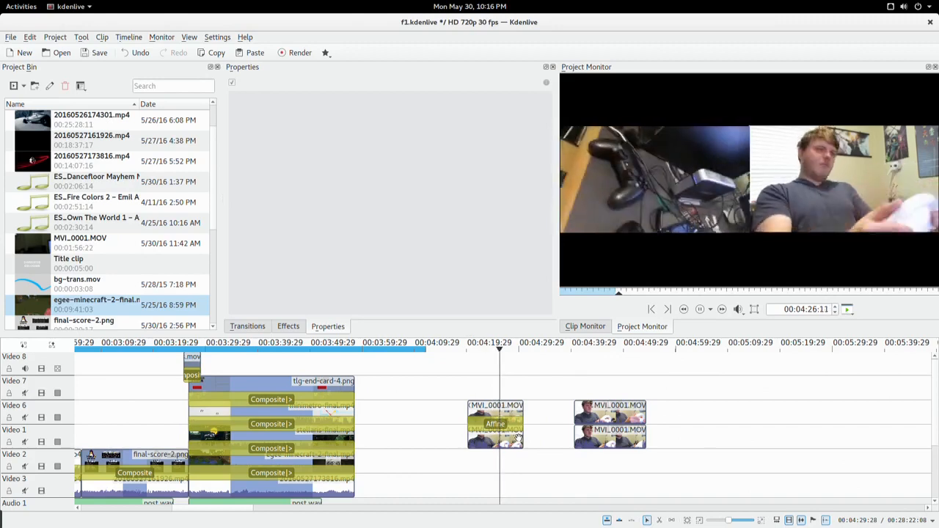
click(699, 308)
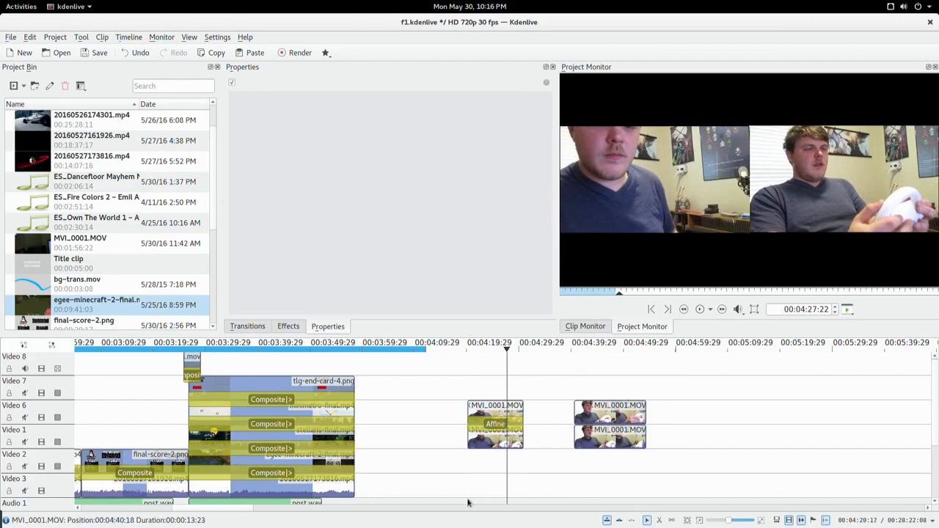
mouse_move(472, 464)
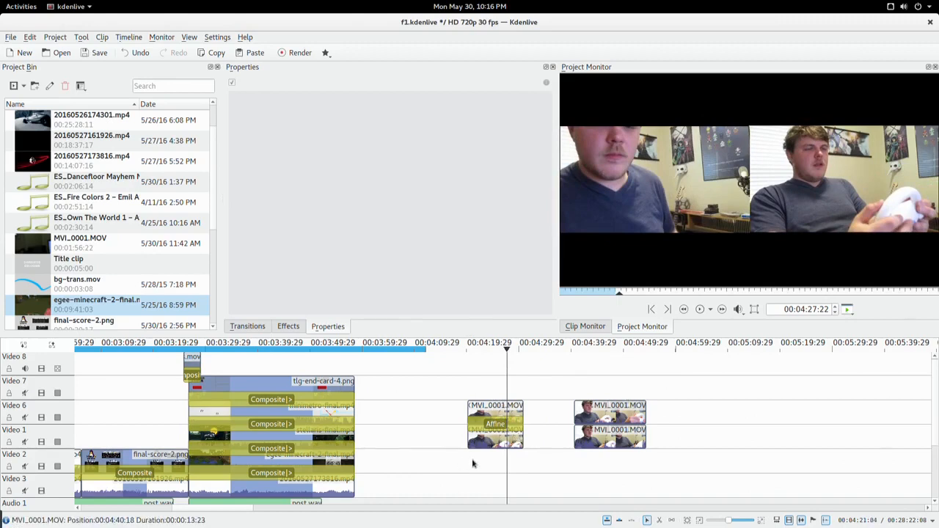
click(493, 349)
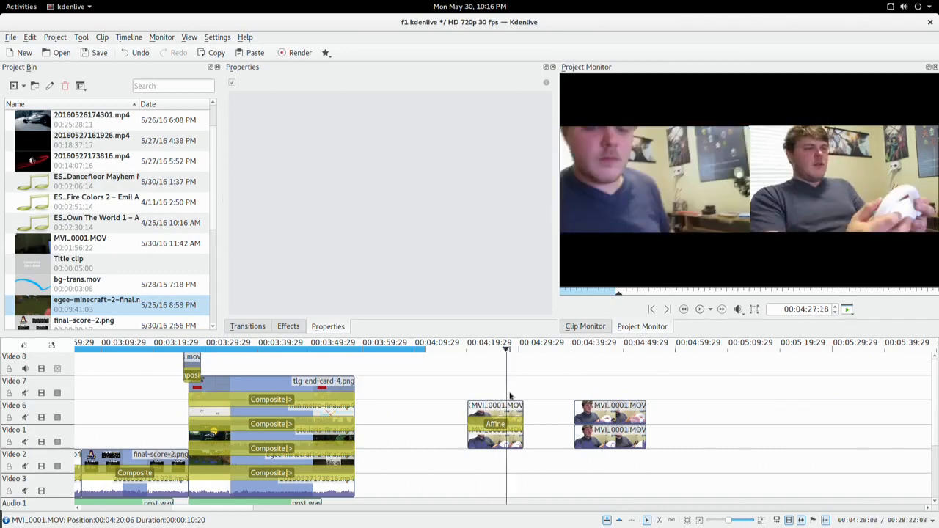
click(496, 422)
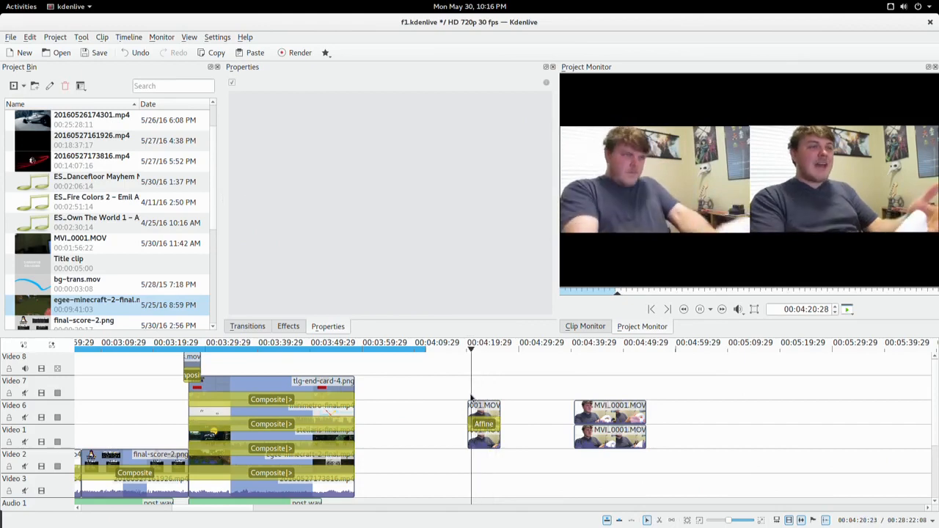
Step: Add an Affine transition to the top-track webcam clip and slide its image toward the right edge
click(484, 405)
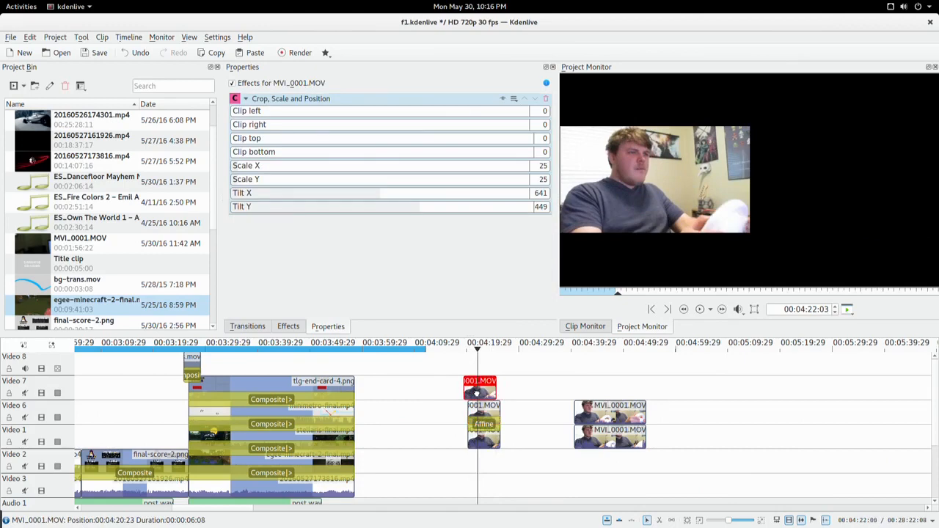
click(484, 422)
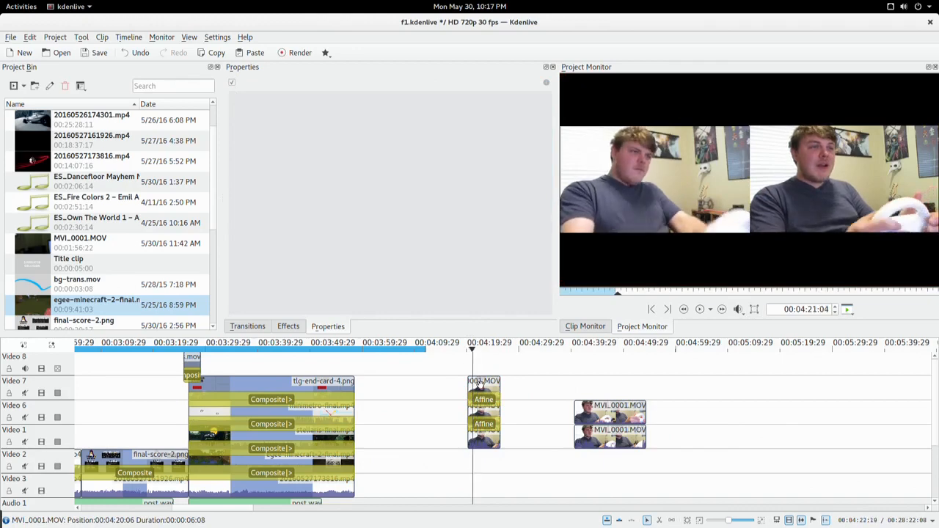
click(484, 382)
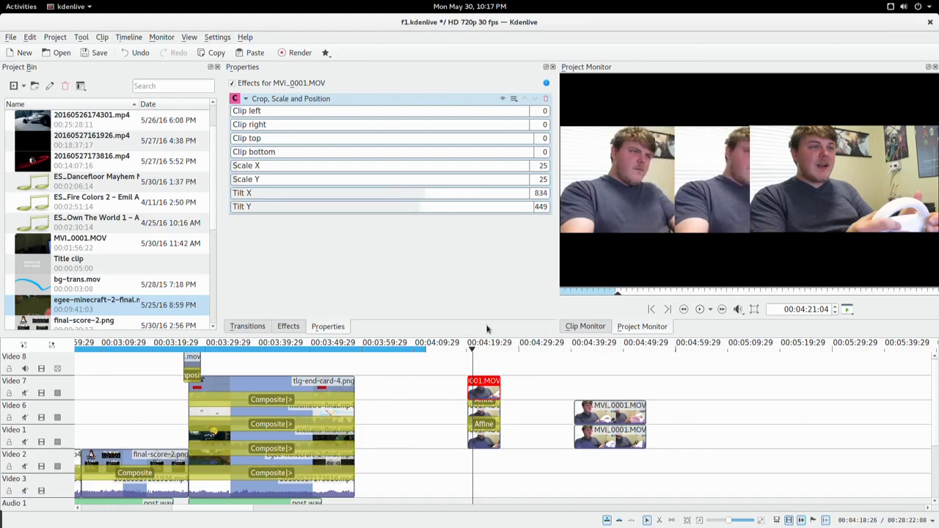
drag(418, 194, 461, 193)
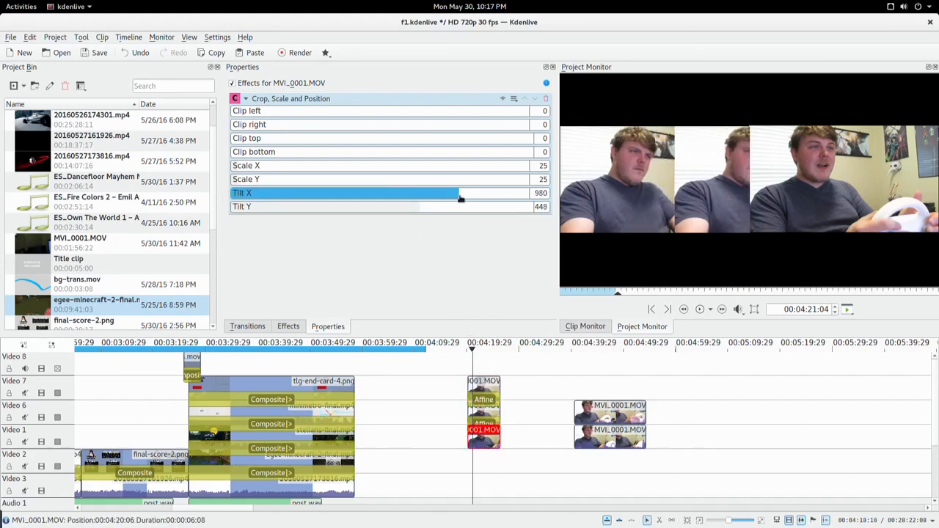
drag(458, 192, 477, 192)
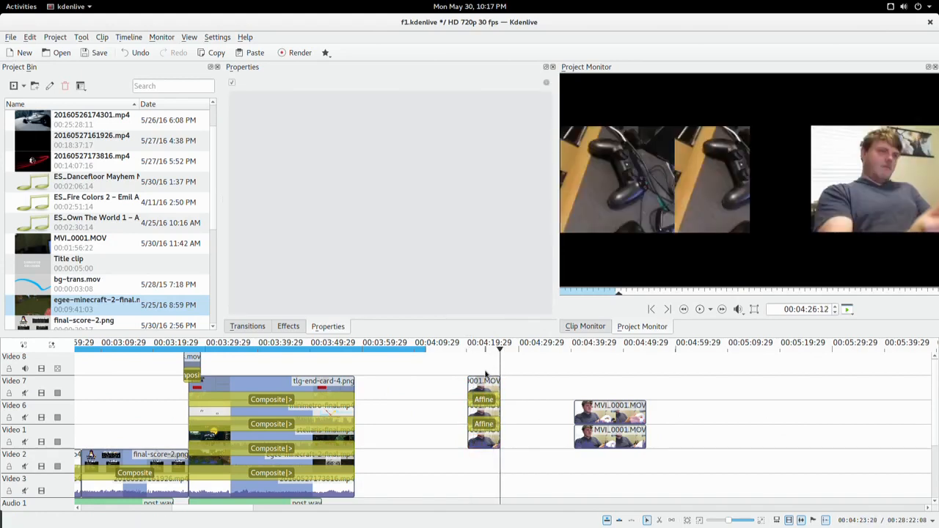
Step: Preview a later moment of the composite, then return near the start of the webcam clips
click(484, 399)
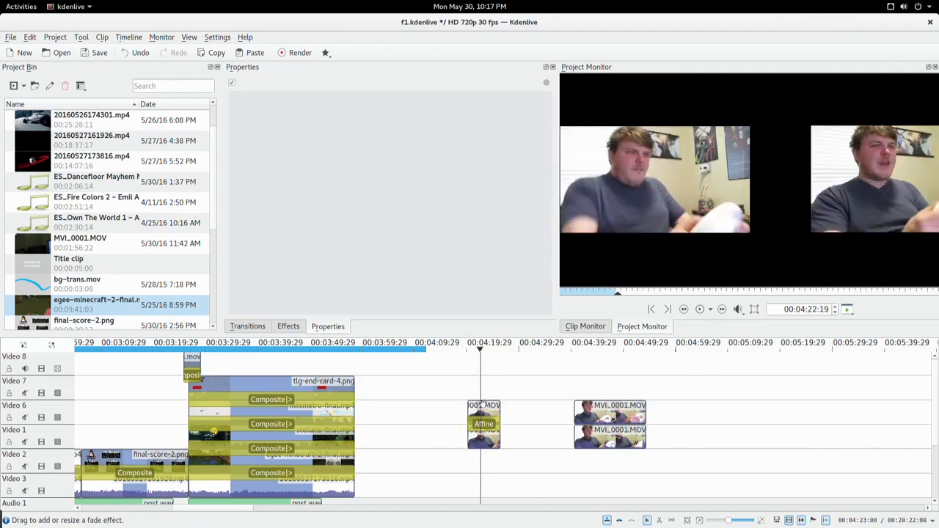
click(609, 428)
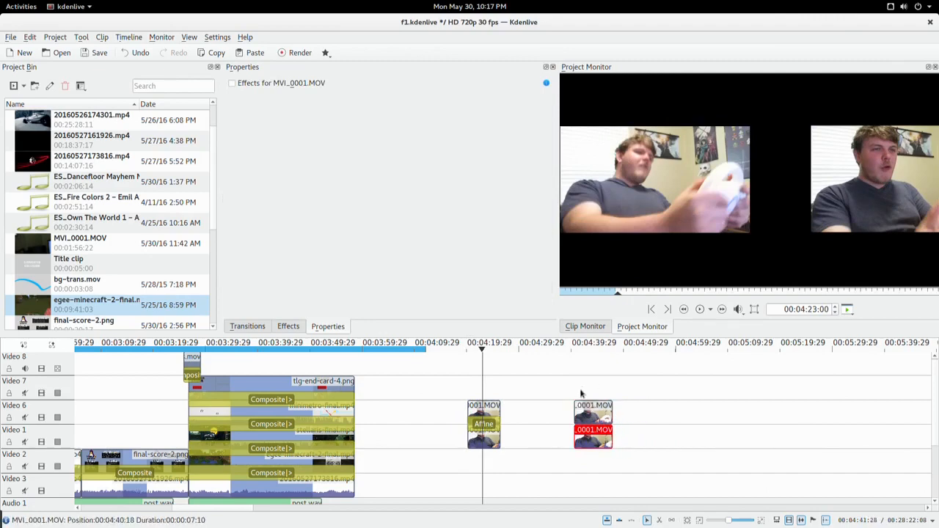
Step: Add two transitions to the later MVI_0001 clip, set the second to Composite, with 20160527173816.mp4 on Video 2 beneath
click(581, 344)
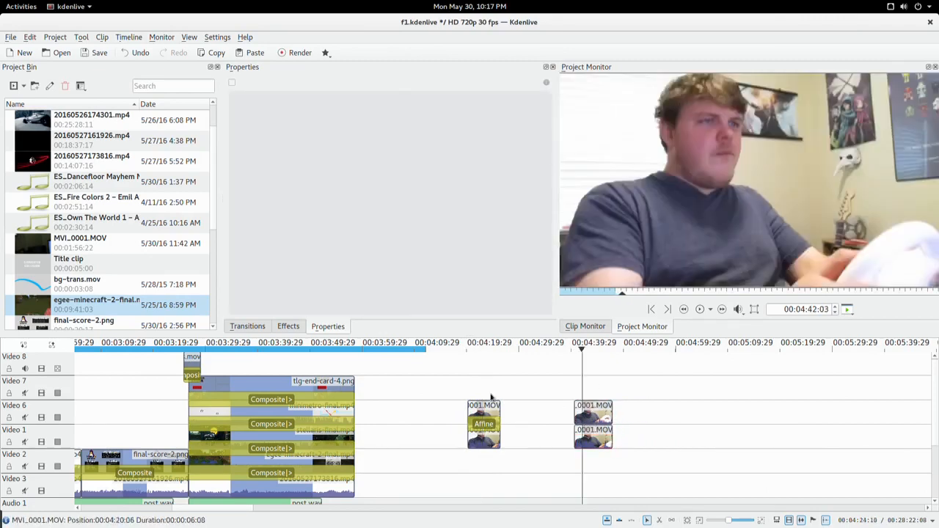
click(484, 429)
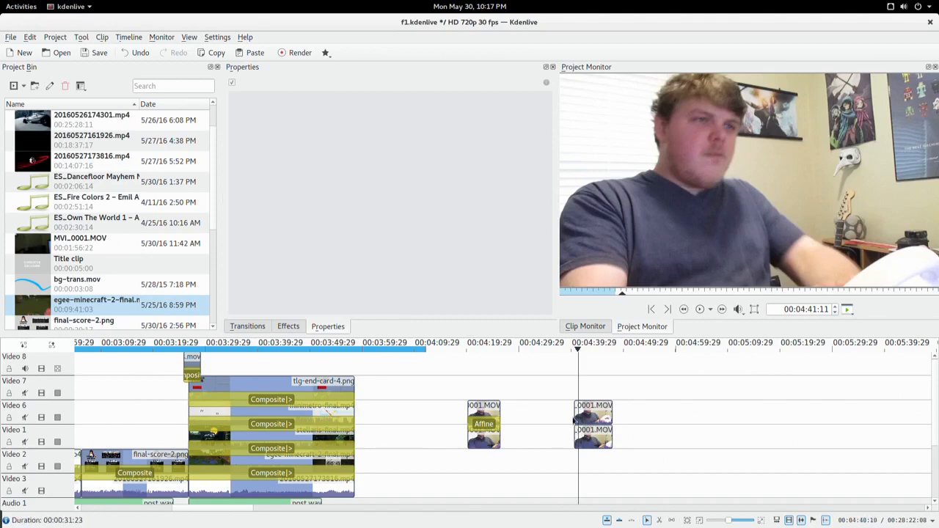
click(593, 422)
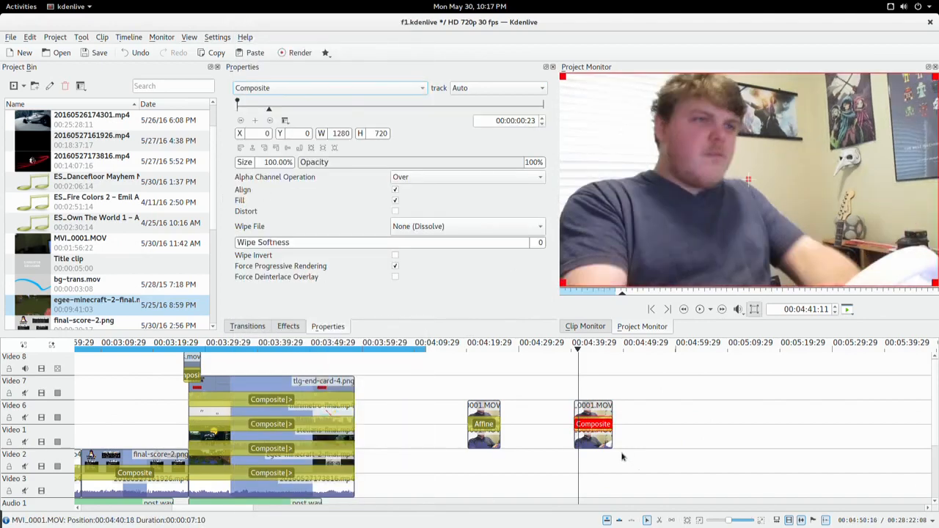
click(593, 430)
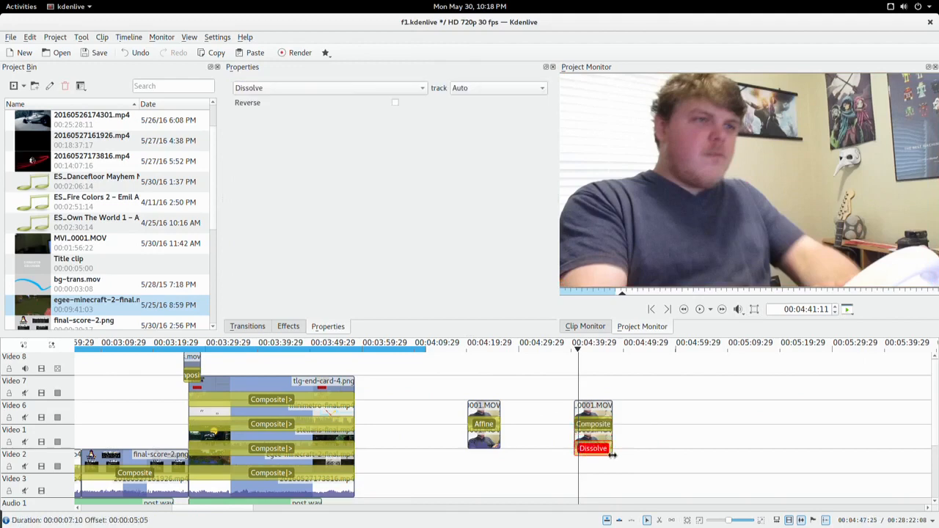
click(328, 88)
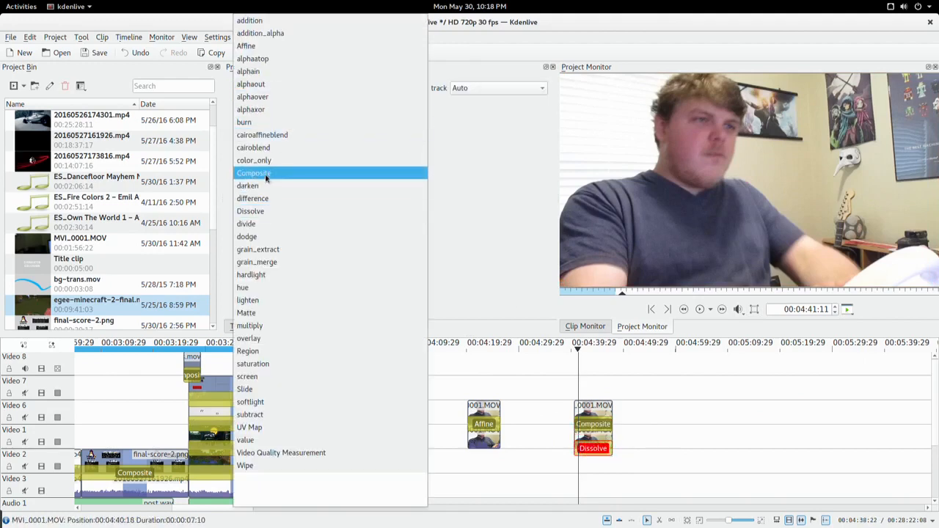
click(254, 173)
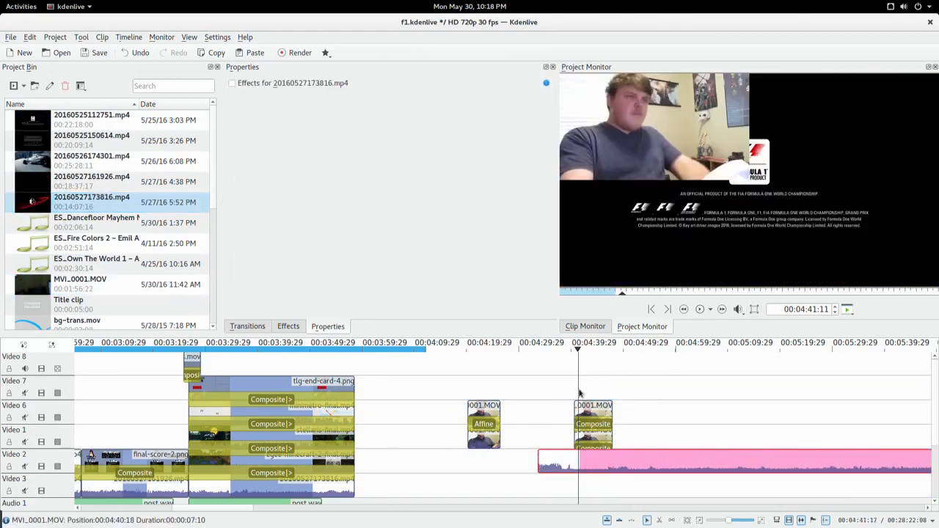
Step: Set the webcam Composite size to 50% and make the other Composite target track Video 2
click(593, 449)
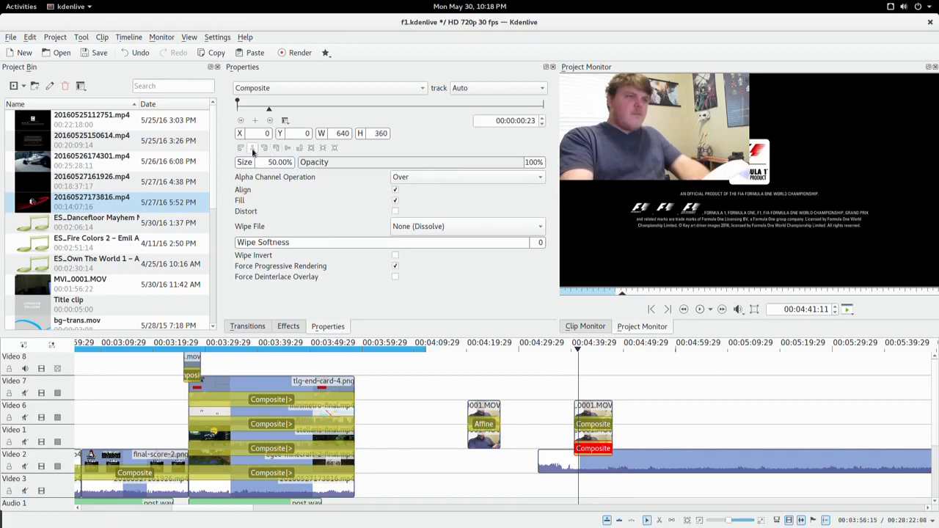
mouse_move(264, 147)
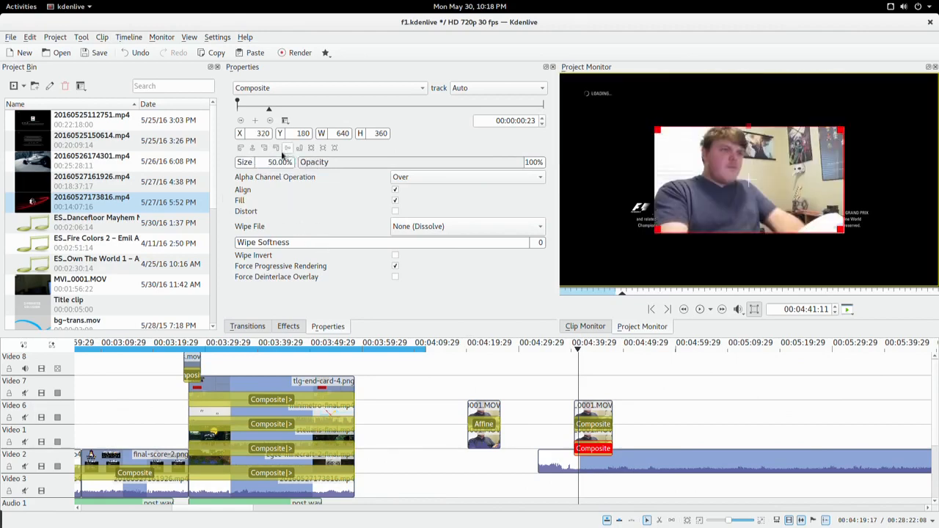
click(592, 422)
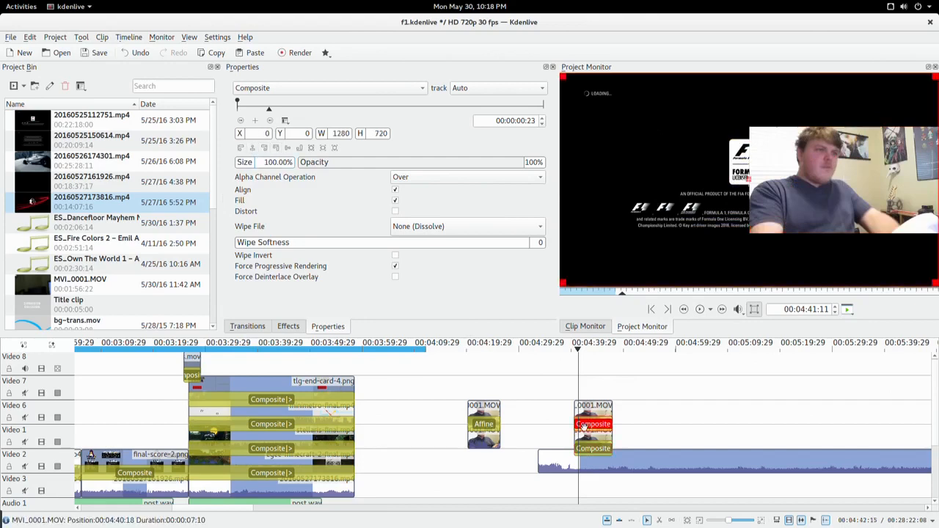
click(498, 88)
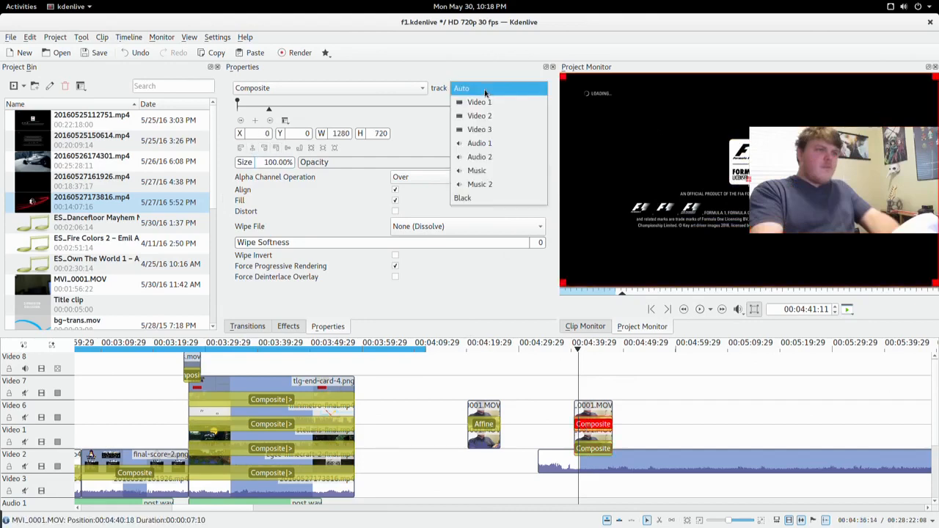
mouse_move(480, 129)
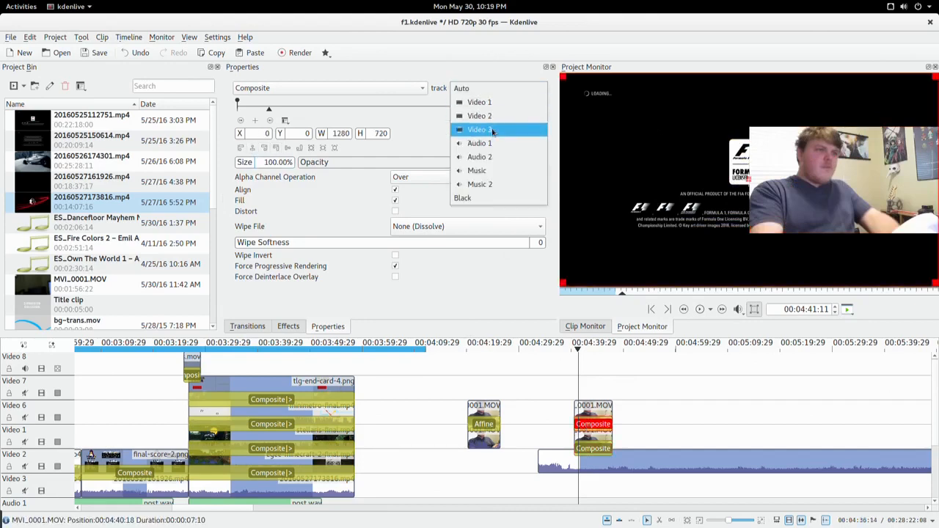
mouse_move(479, 115)
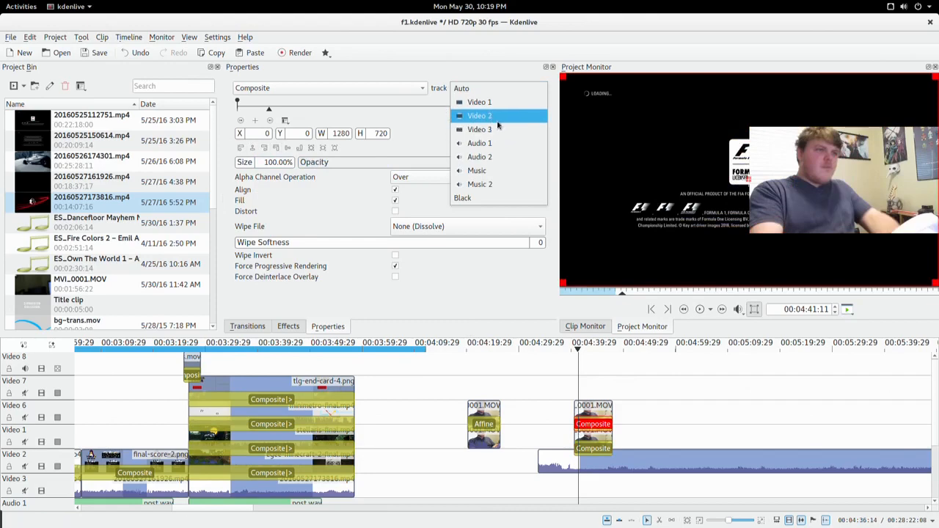
click(479, 114)
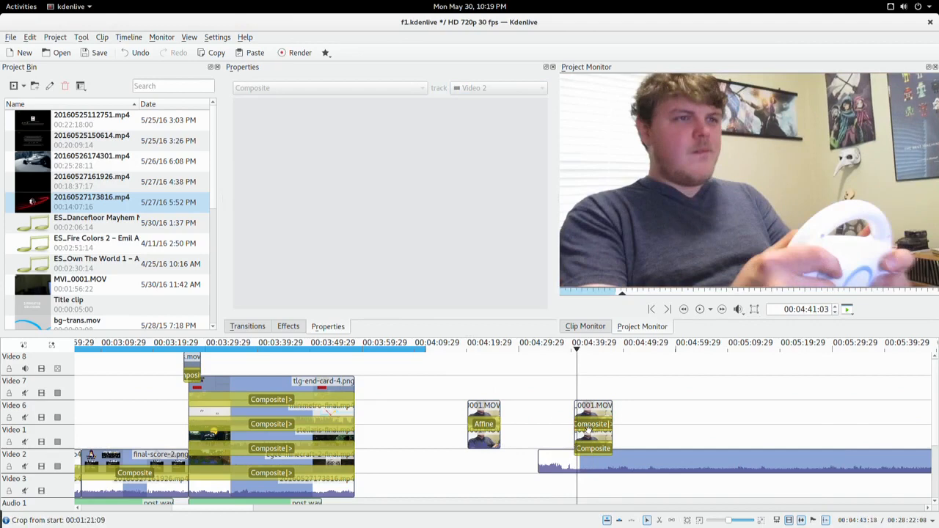
Step: Preview the webcam composited over the gameplay, then jump to the Linux Gamer end card near 03:36
click(593, 422)
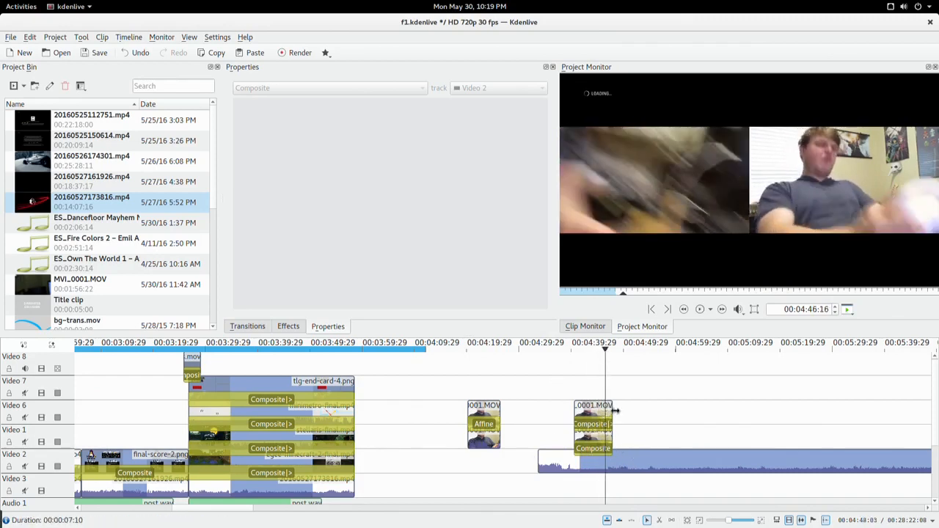
click(593, 428)
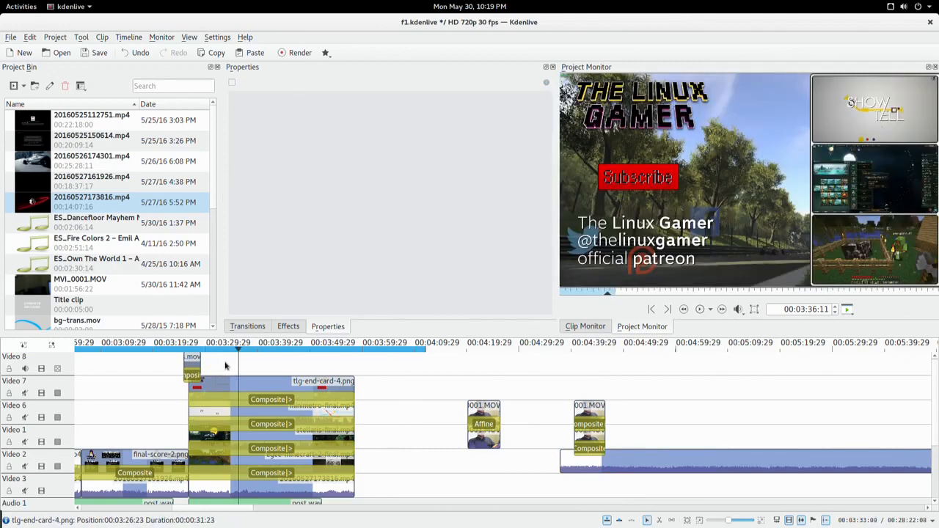
Step: Place stellaris-final.mp4 and minimetro-final.mp4 under tlg-end-card-4.png so they fill the card's thumbnail slots
click(272, 399)
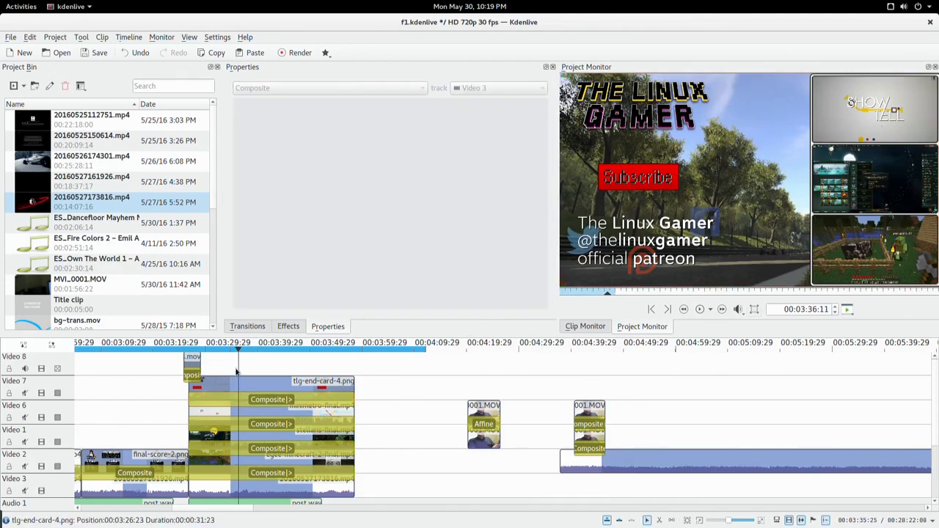
click(323, 381)
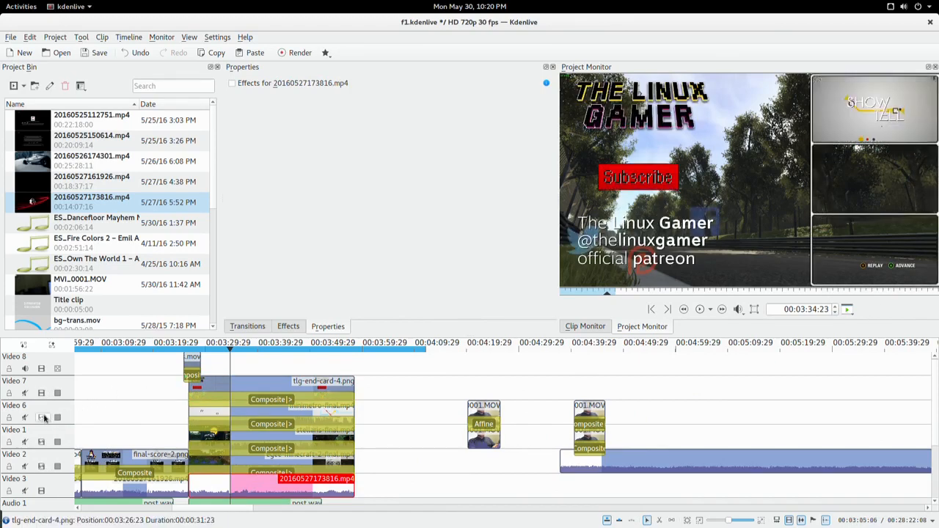
click(272, 437)
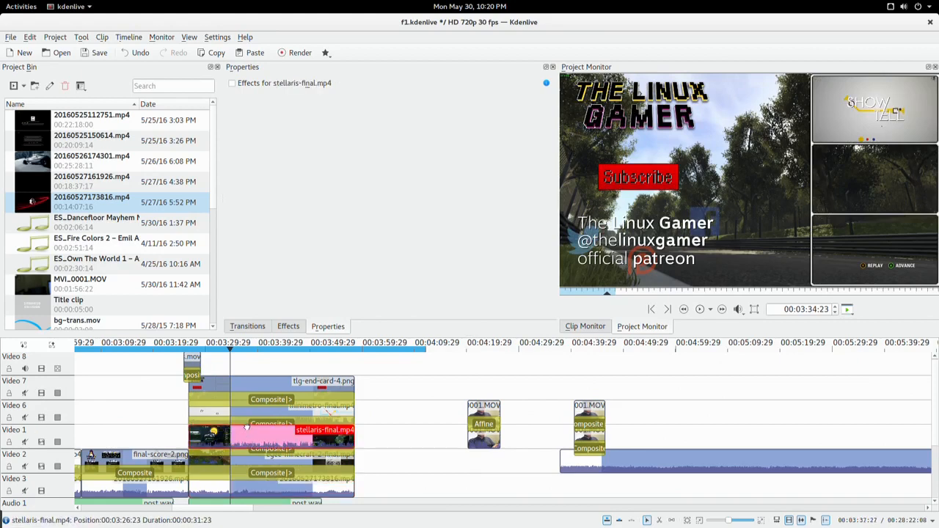
click(271, 424)
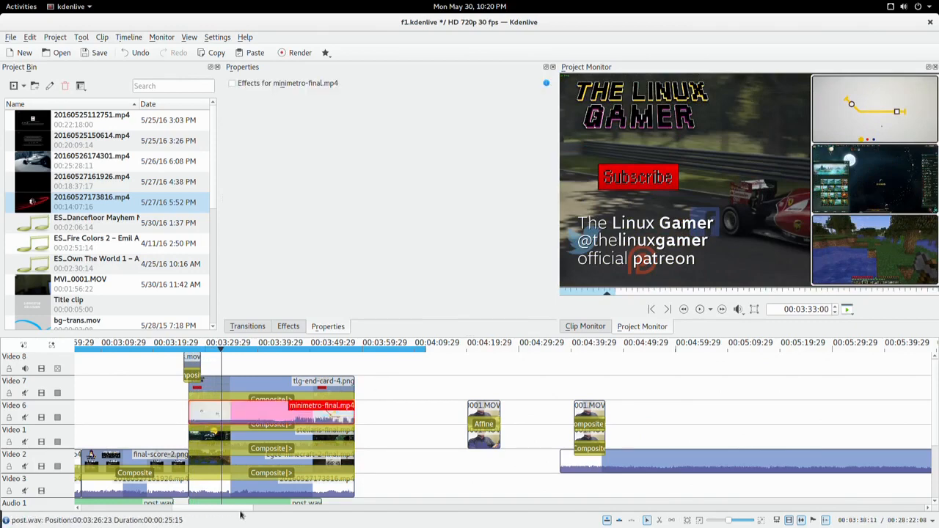
click(250, 389)
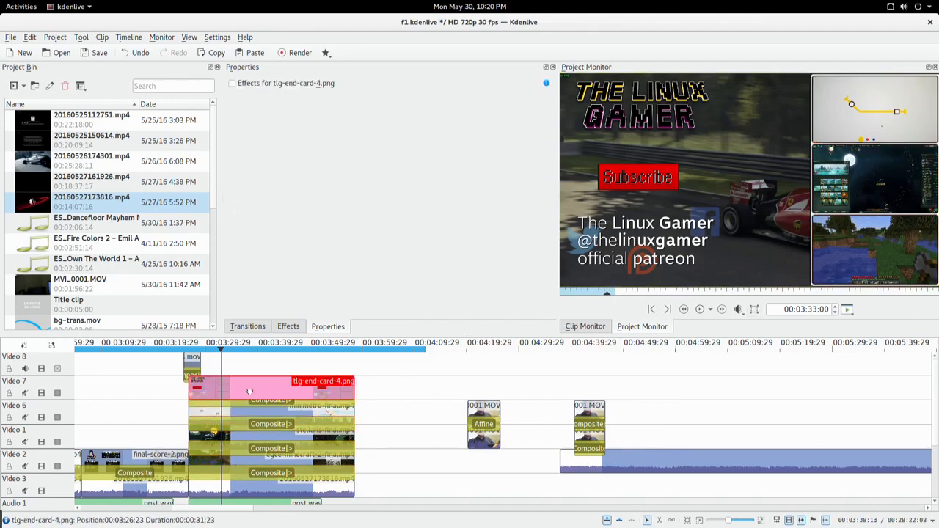